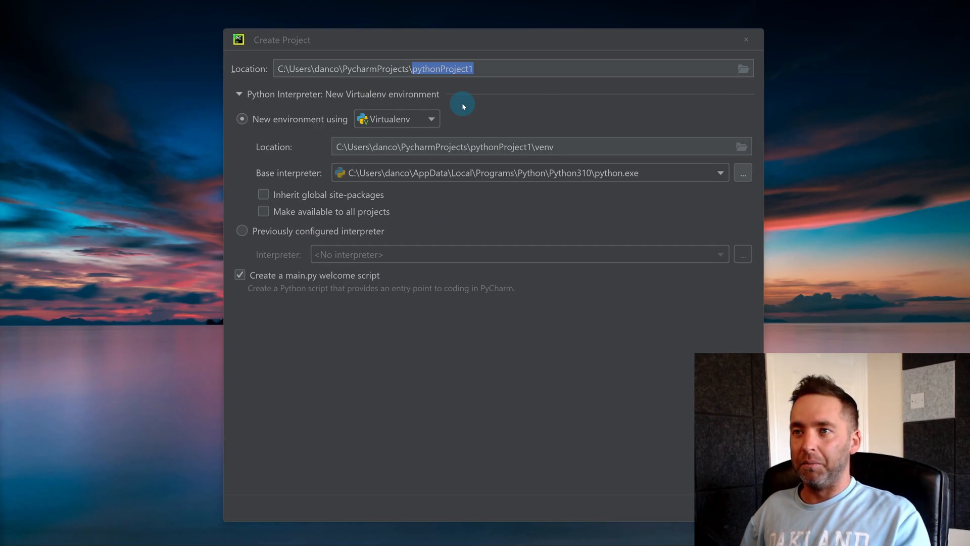
Replace the default pythonProject1 folder name in Location with GuessTheNumer(PyQT)
click(474, 68)
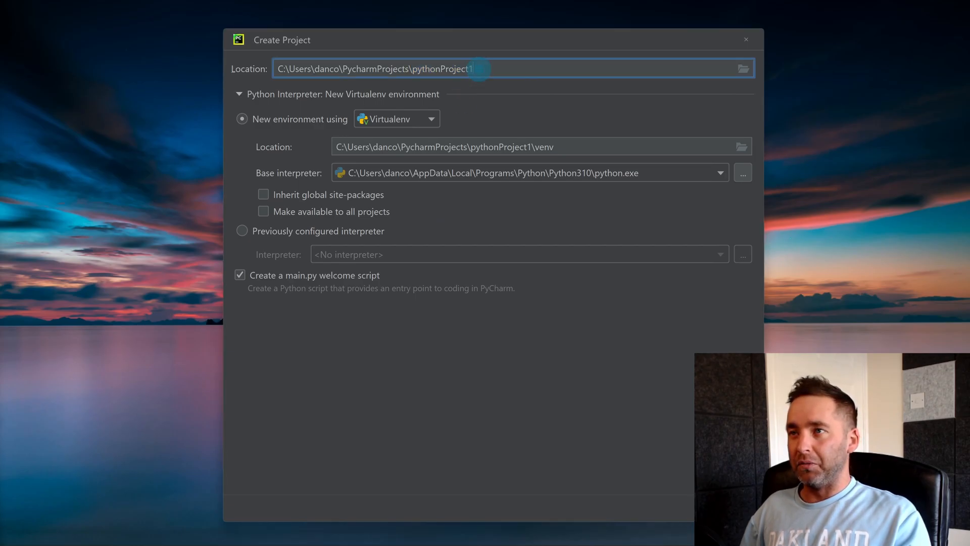
double_click(445, 68)
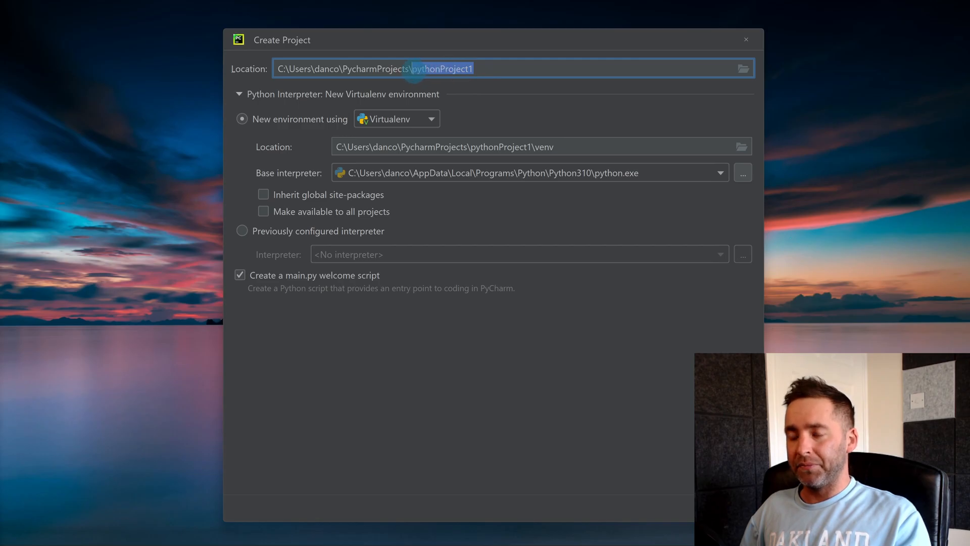
text(G)
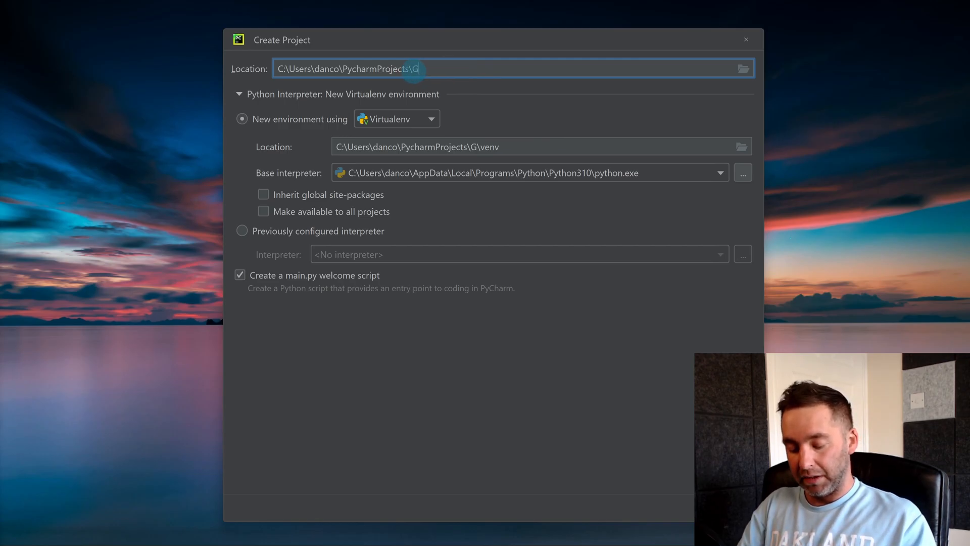
text(uessThe)
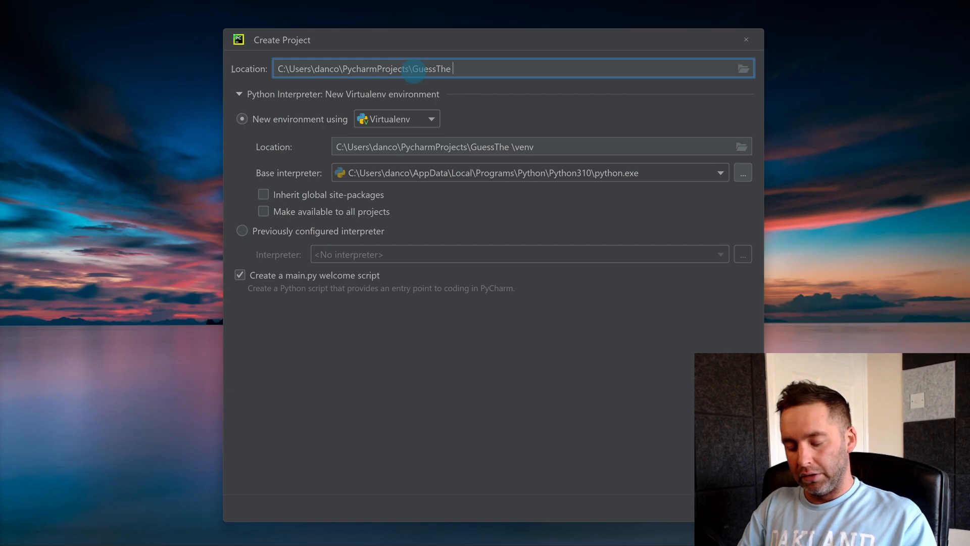
text(Numer)
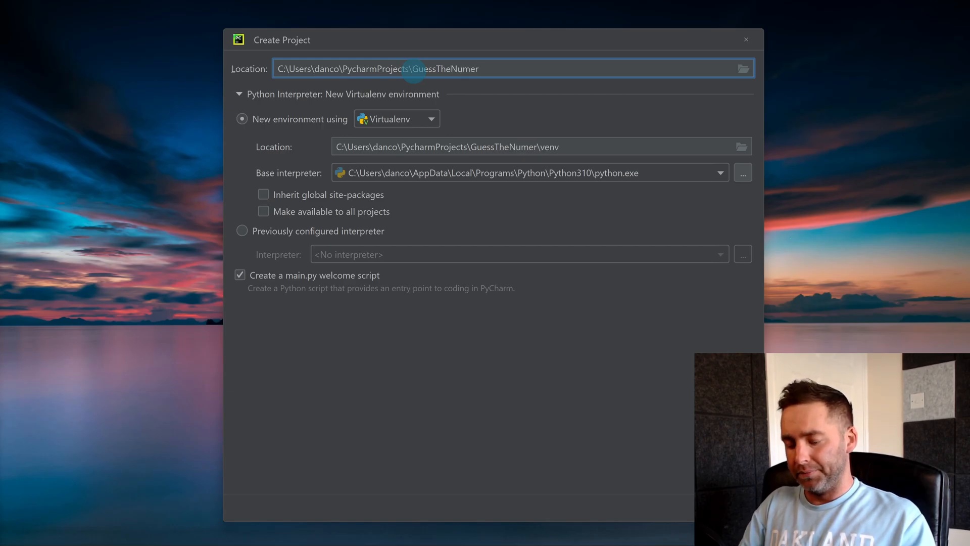
text((PyQT)
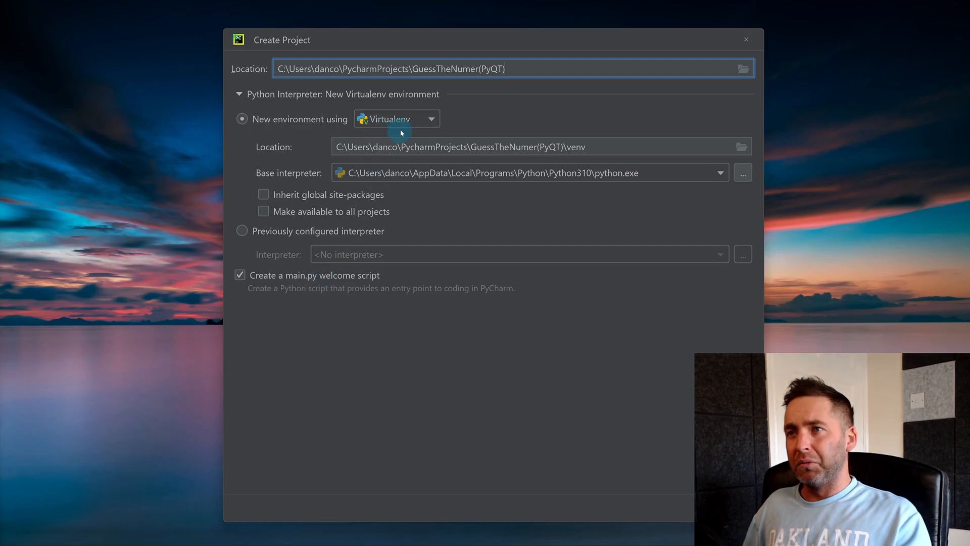
mouse_move(424, 130)
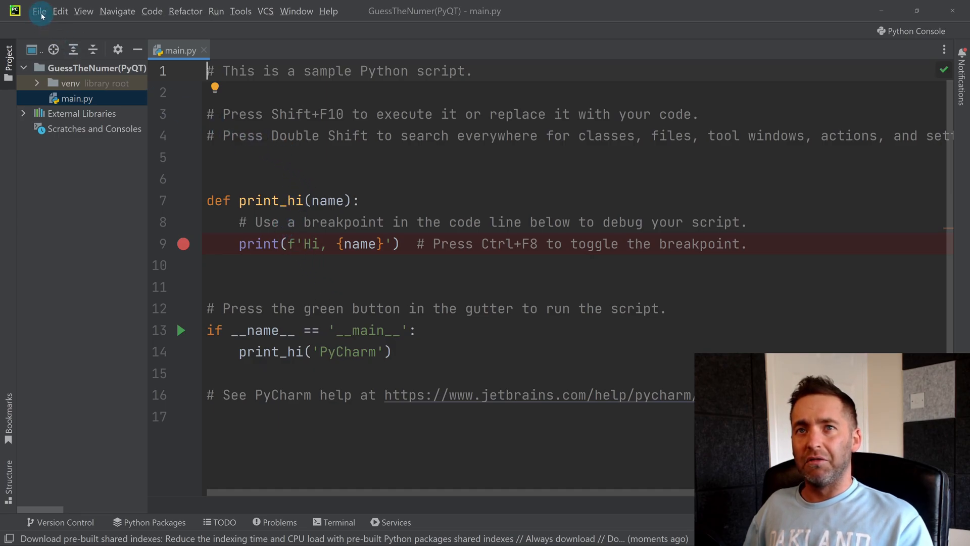
Show the GuessTheNumer(PyQT) Python Interpreter page in File > Settings
click(39, 11)
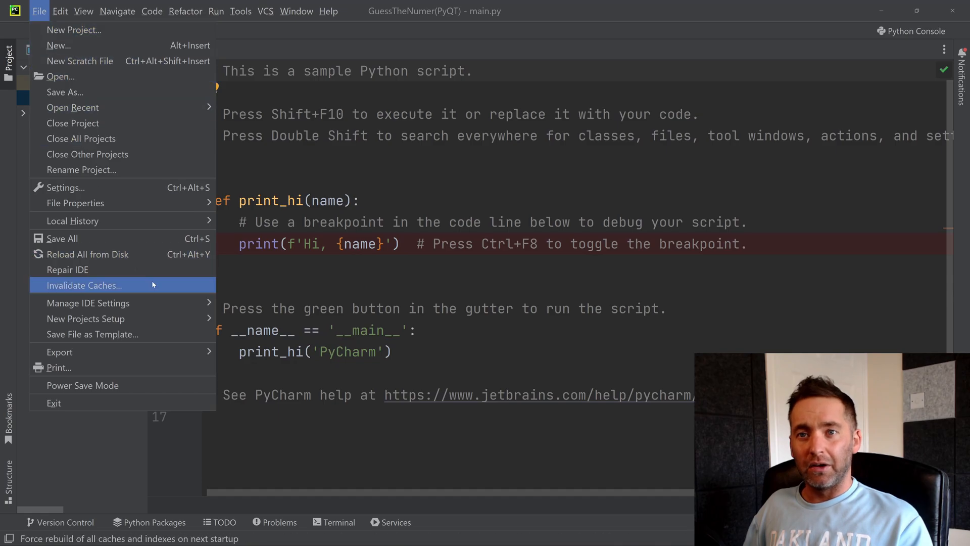
click(65, 187)
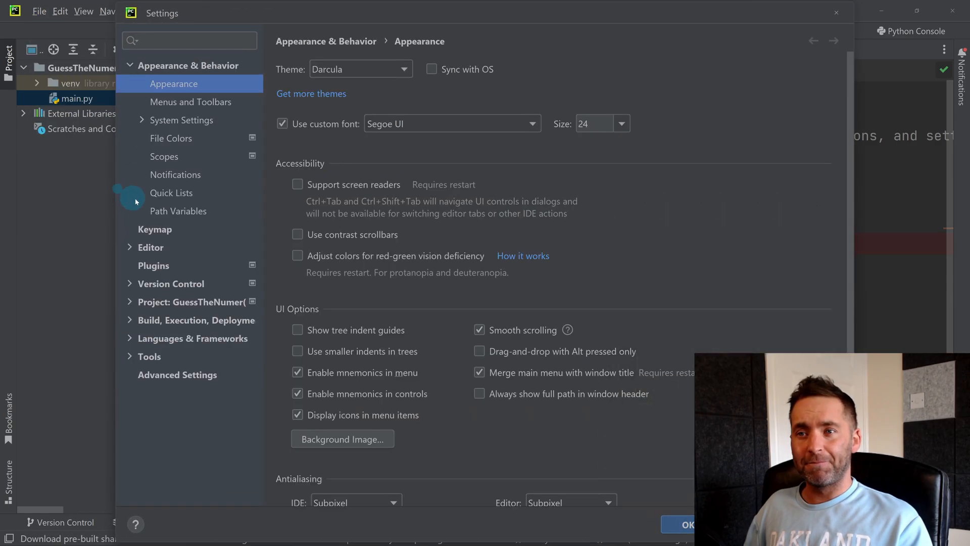
mouse_move(157, 312)
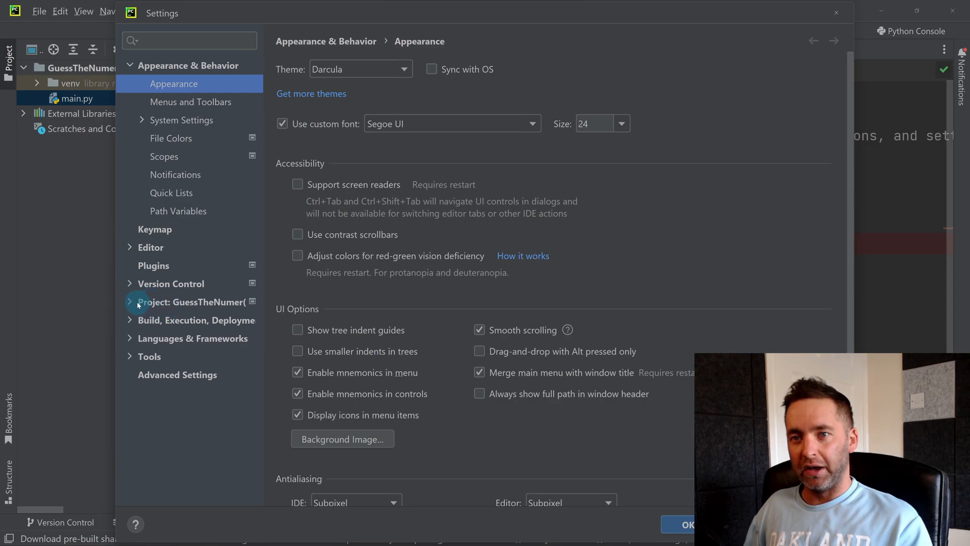
click(189, 302)
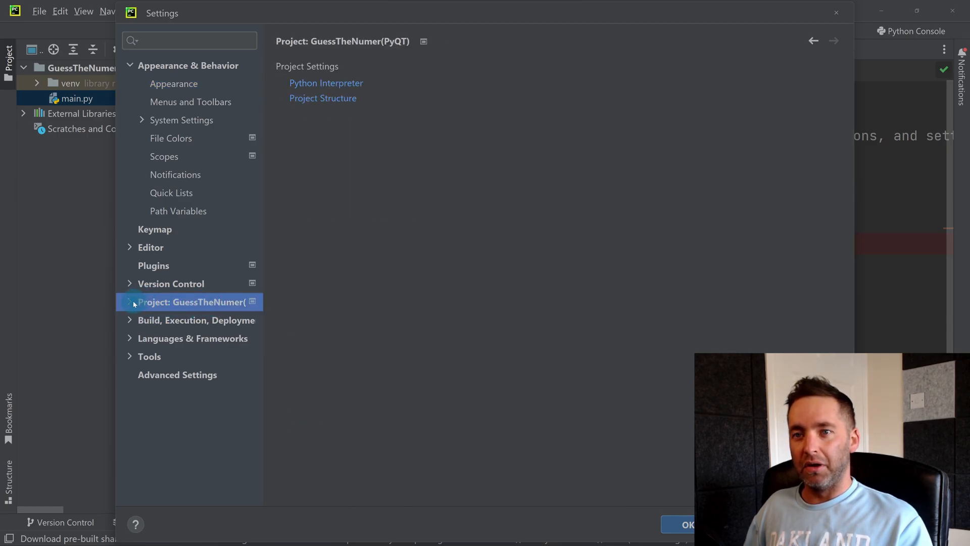
click(326, 83)
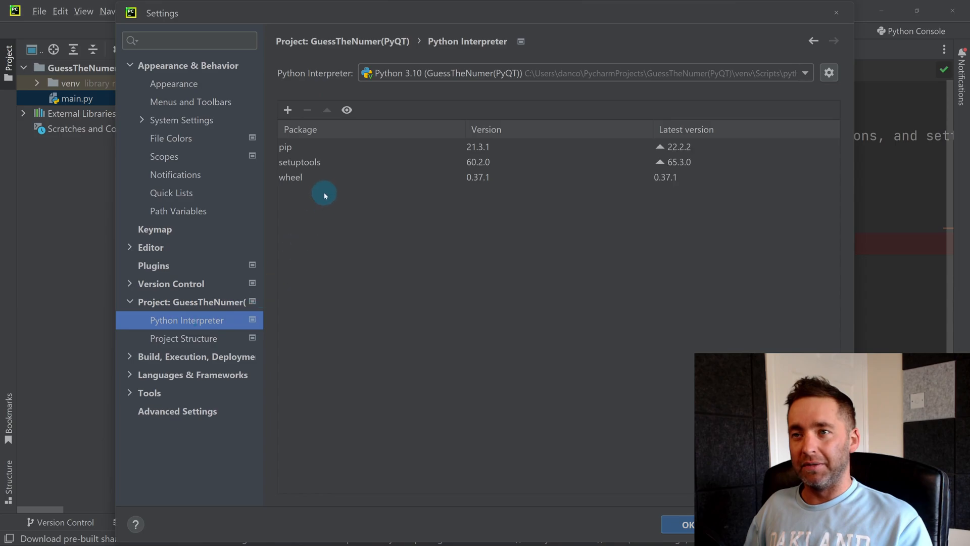
mouse_move(318, 223)
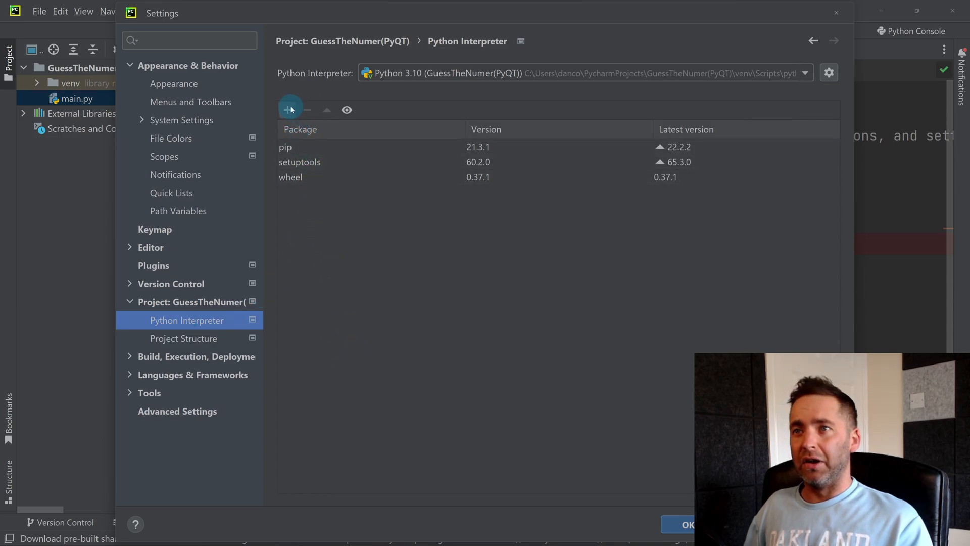
Search available packages for pyqt6 and install PyQt6 6.3.1
click(290, 109)
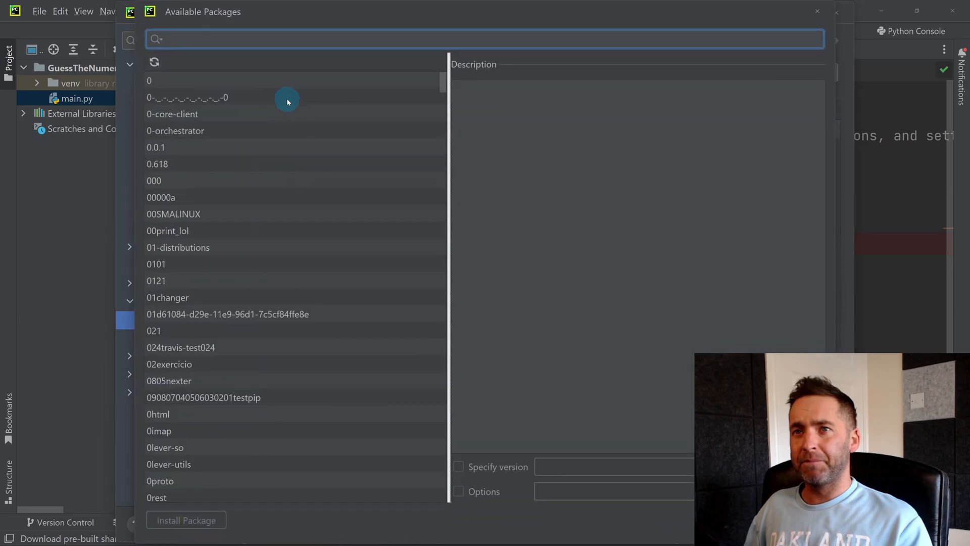
text(p)
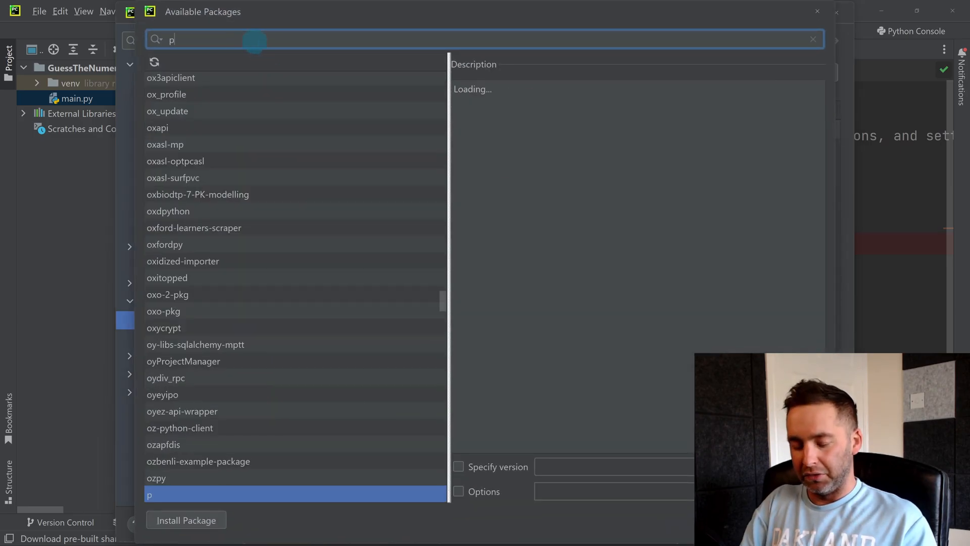
text(yqt6)
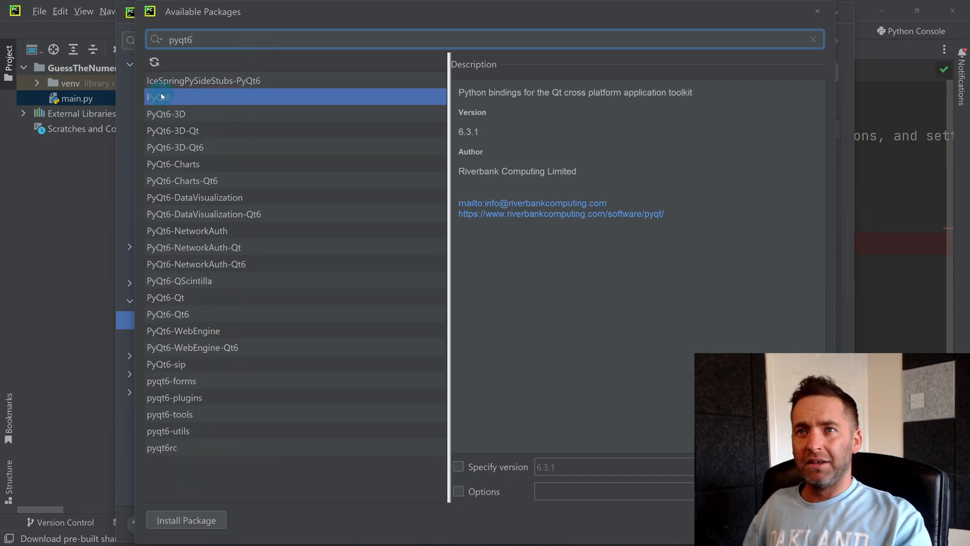
click(186, 519)
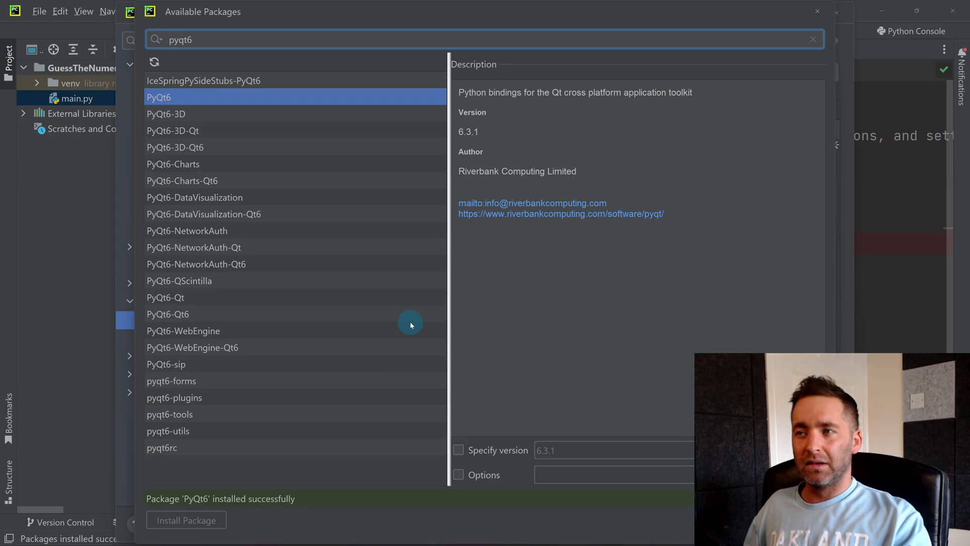
mouse_move(255, 520)
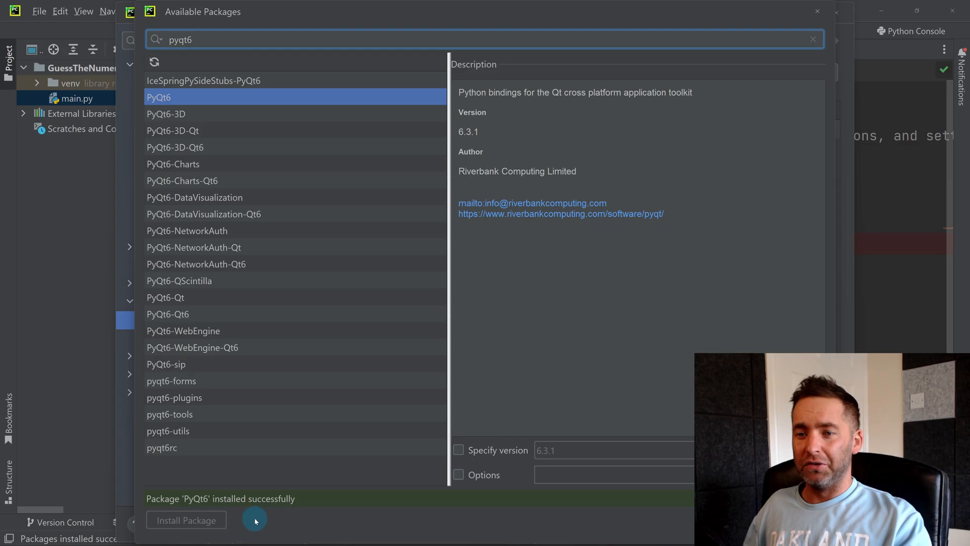
Install PyQt6-sip 13.4.0 from the Available Packages list
click(166, 364)
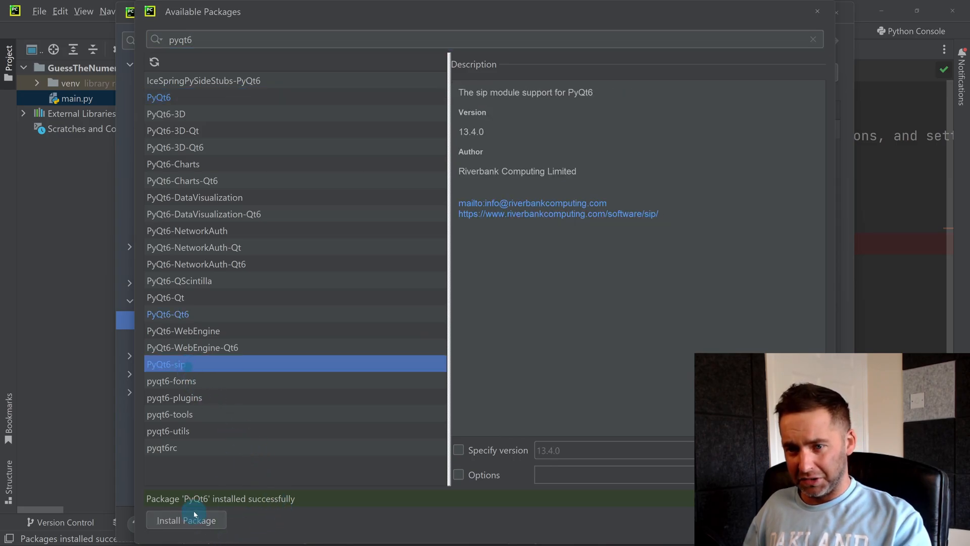
click(186, 520)
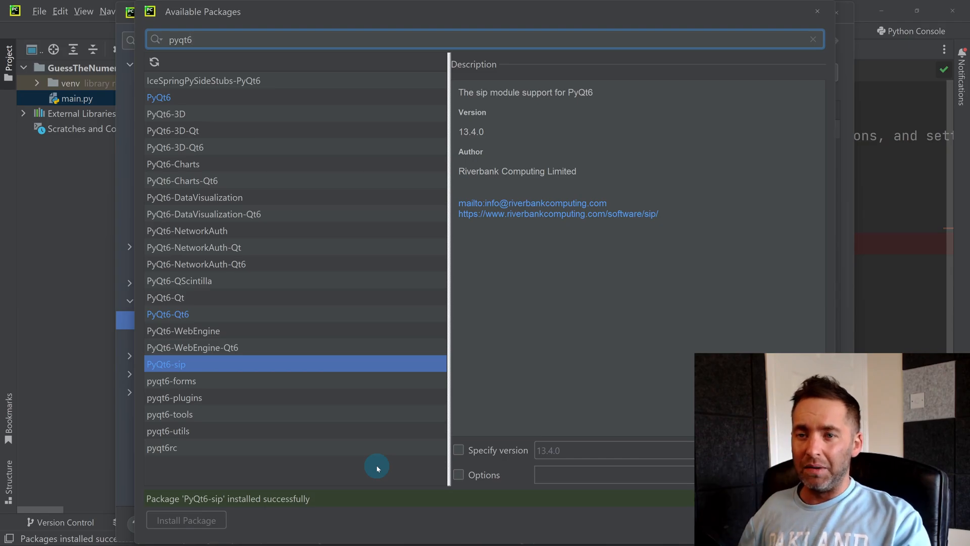
mouse_move(209, 168)
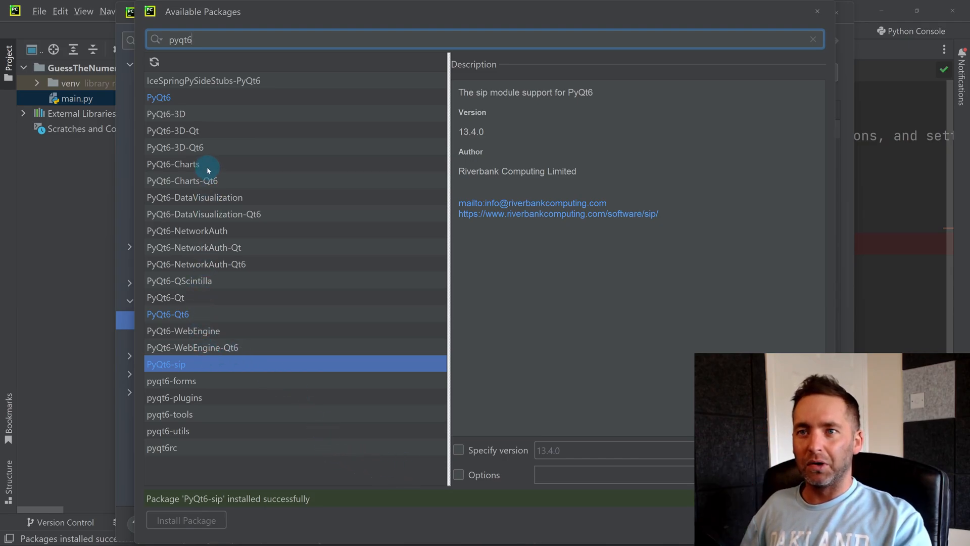
mouse_move(248, 313)
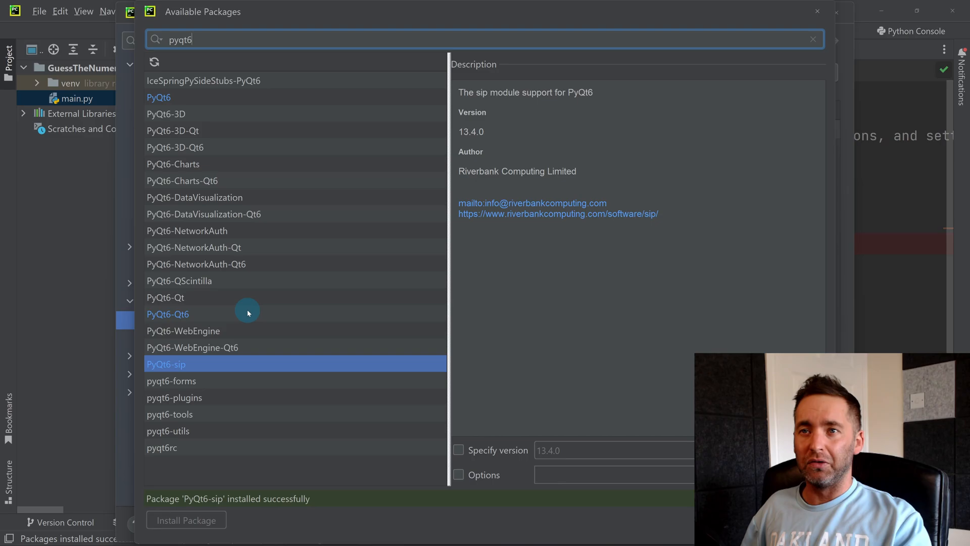
mouse_move(244, 300)
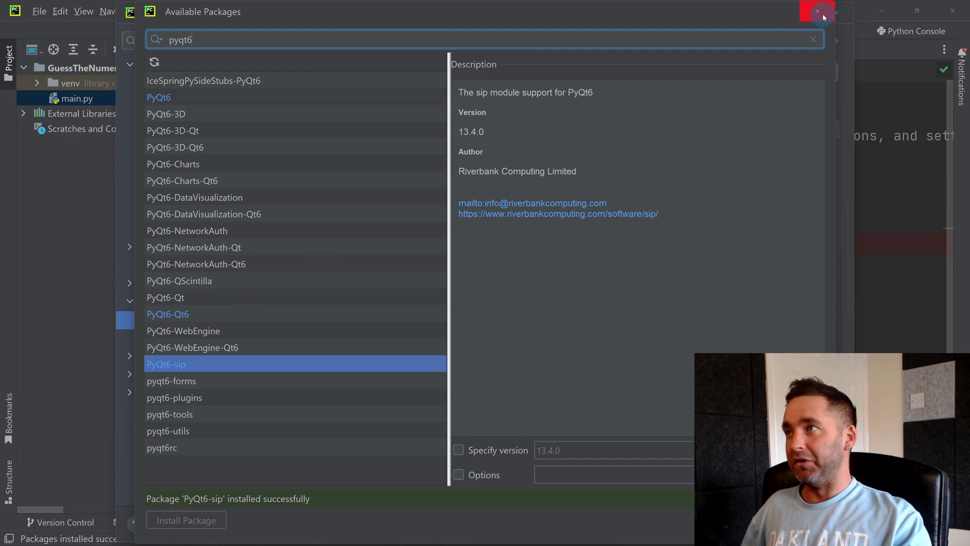
Close Available Packages and confirm Settings with OK to return to main.py
click(816, 11)
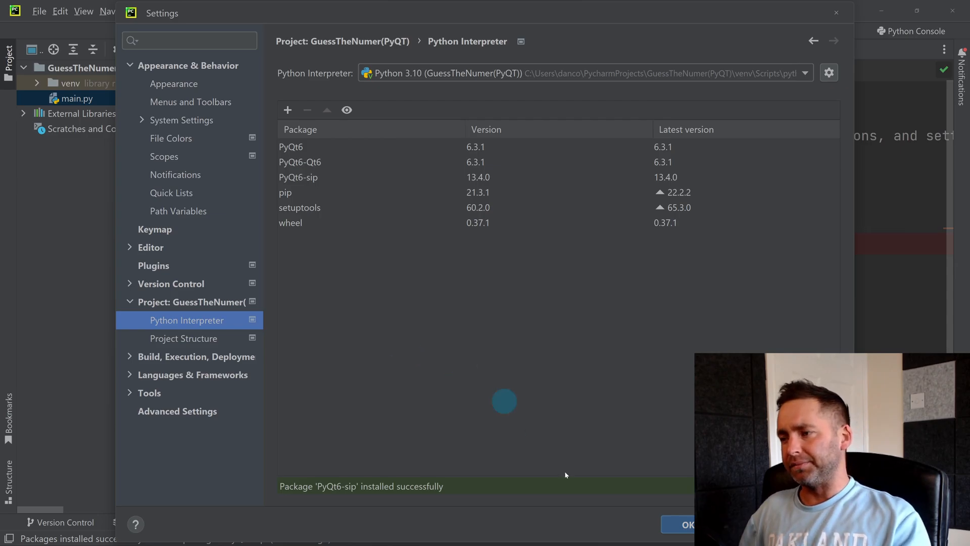
click(687, 524)
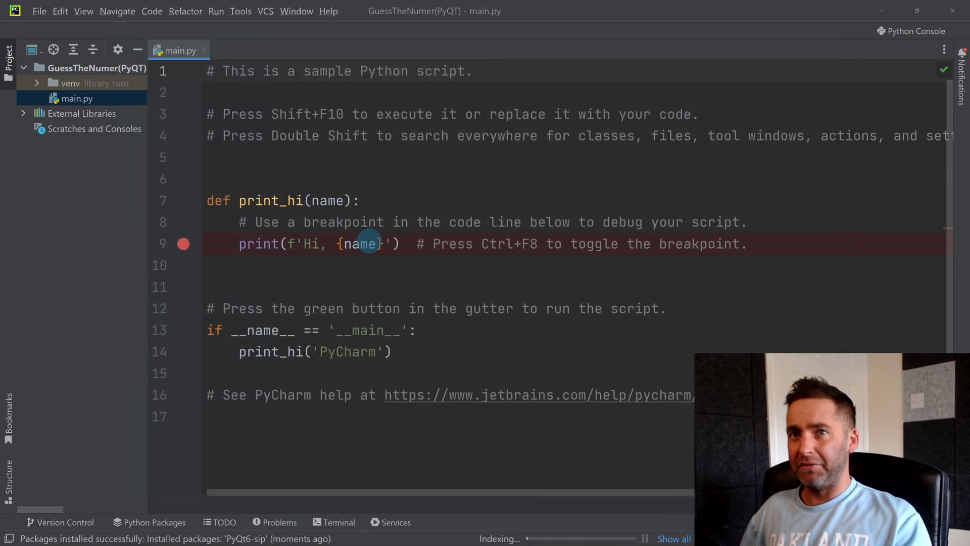